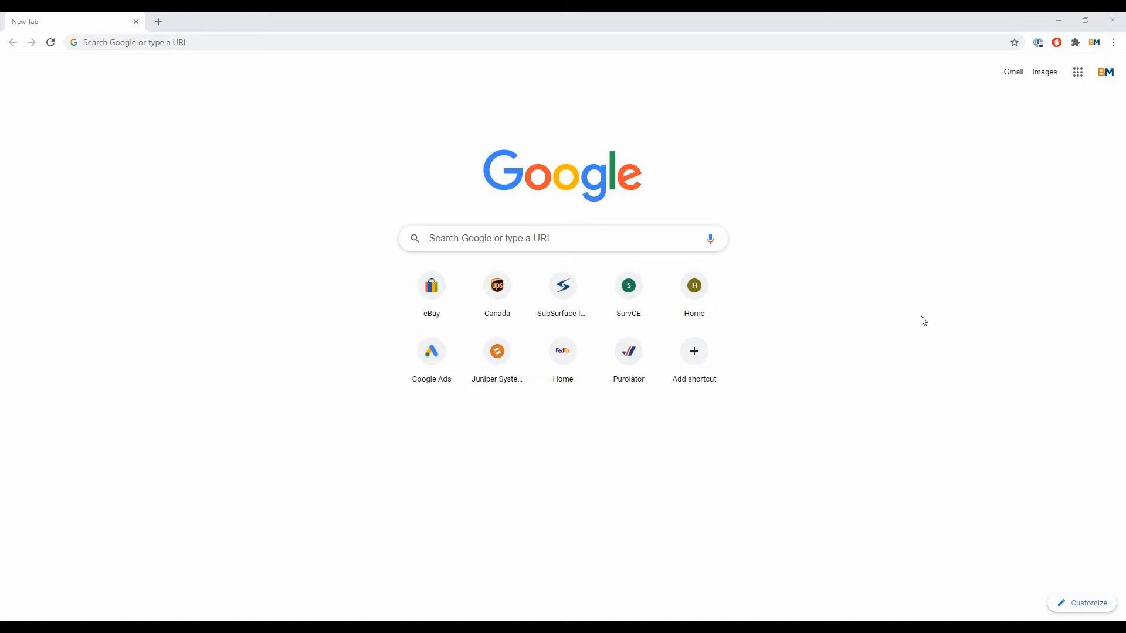
mouse_move(932, 333)
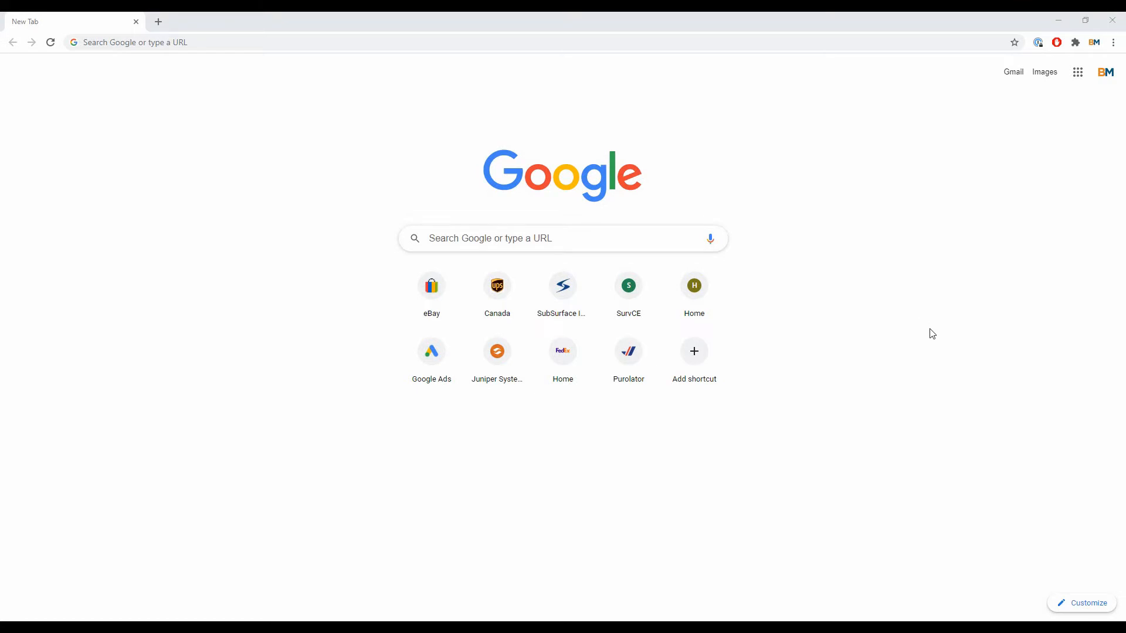
mouse_move(1007, 618)
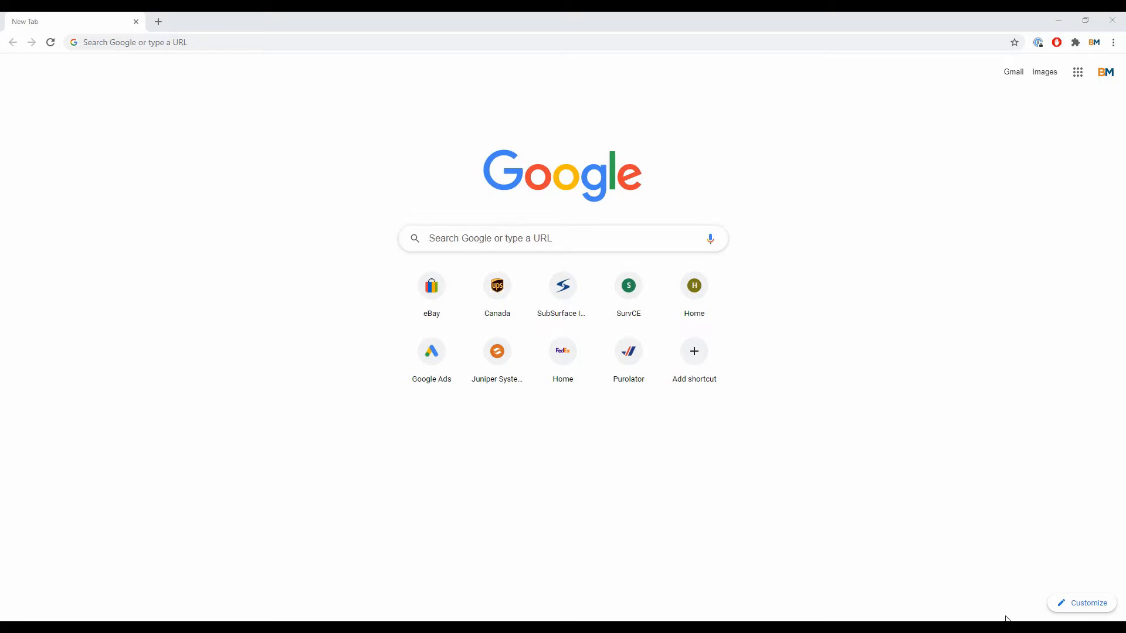
click(1106, 623)
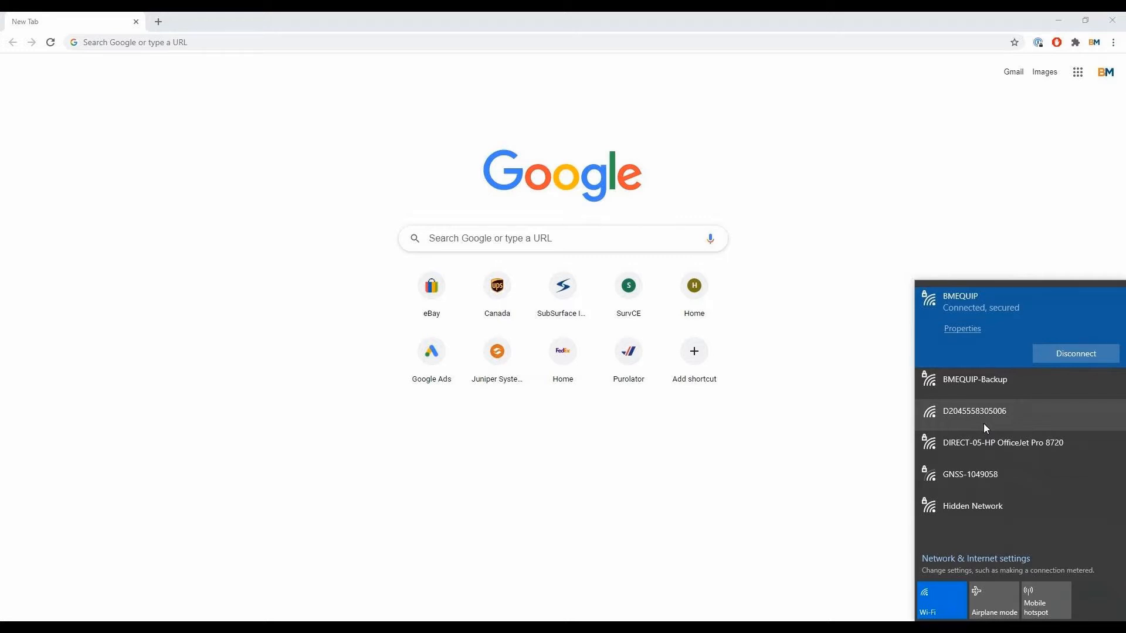
click(974, 411)
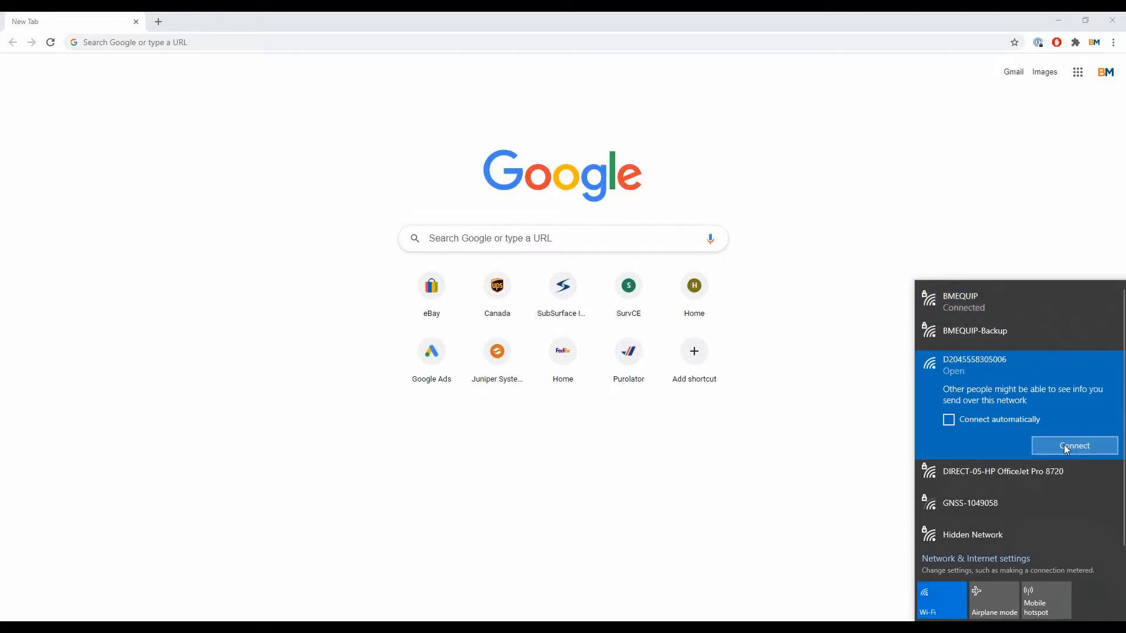
click(1074, 445)
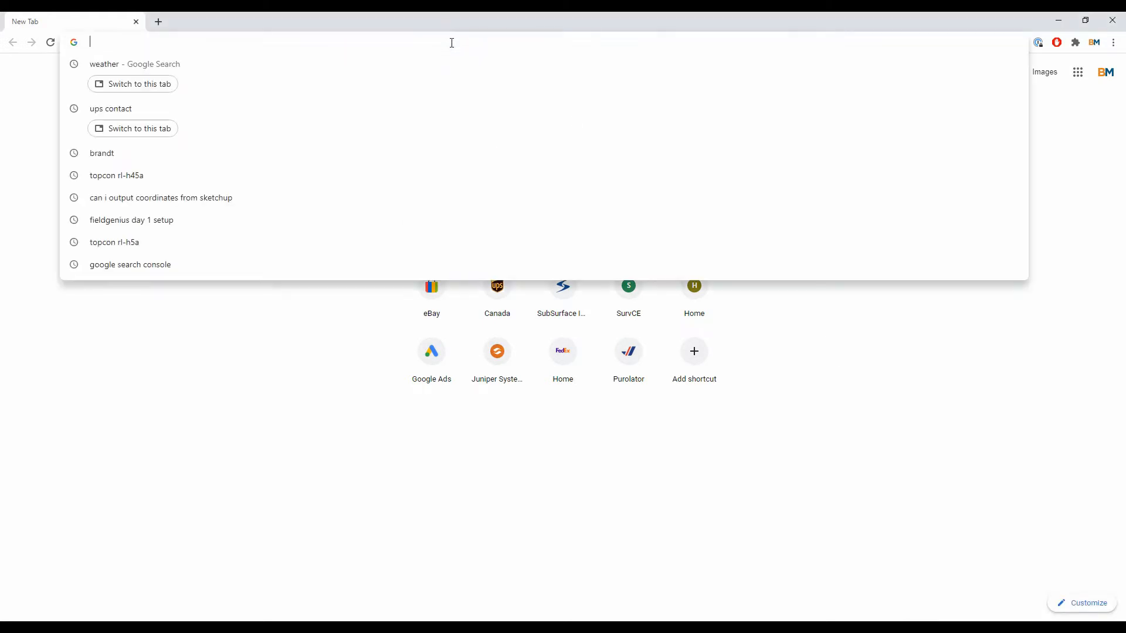
- Enter the receiver IP address 192.168.1.1 in Chrome's address bar to reach its sign-in prompt
text(192.168.1.1)
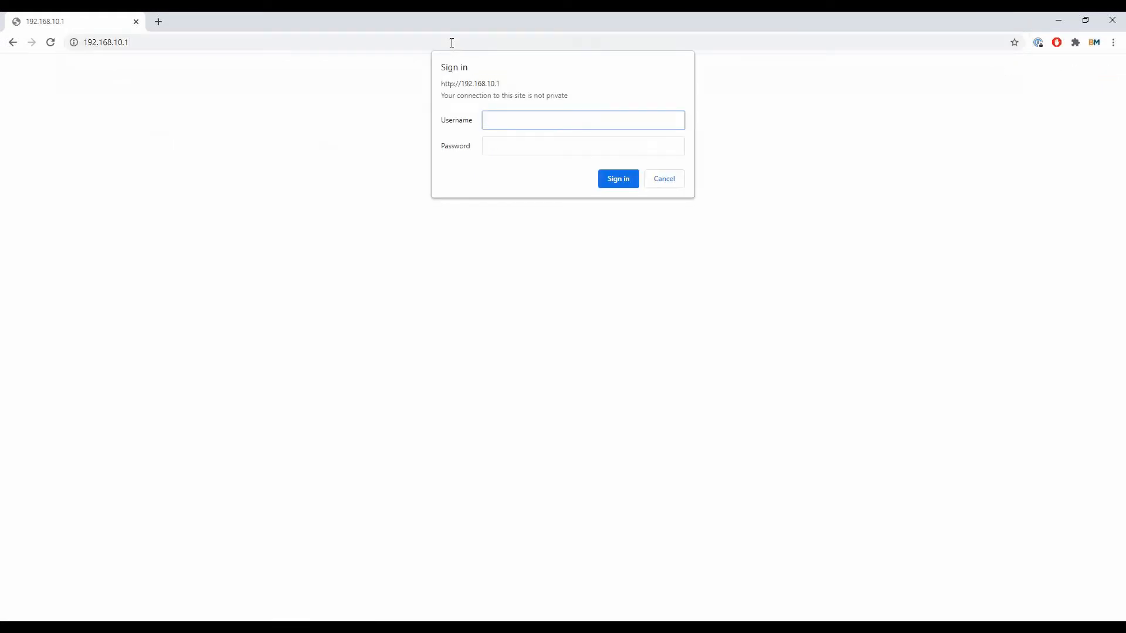
- Sign in to the receiver's web page as admin with the password, reaching the Status page
click(582, 120)
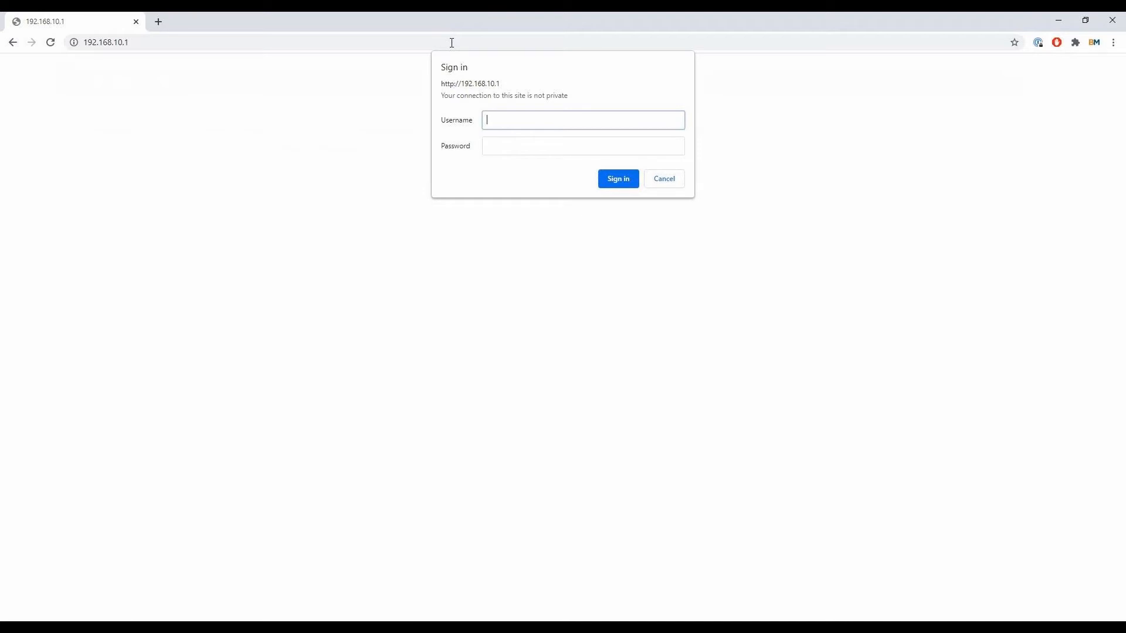
text(admin)
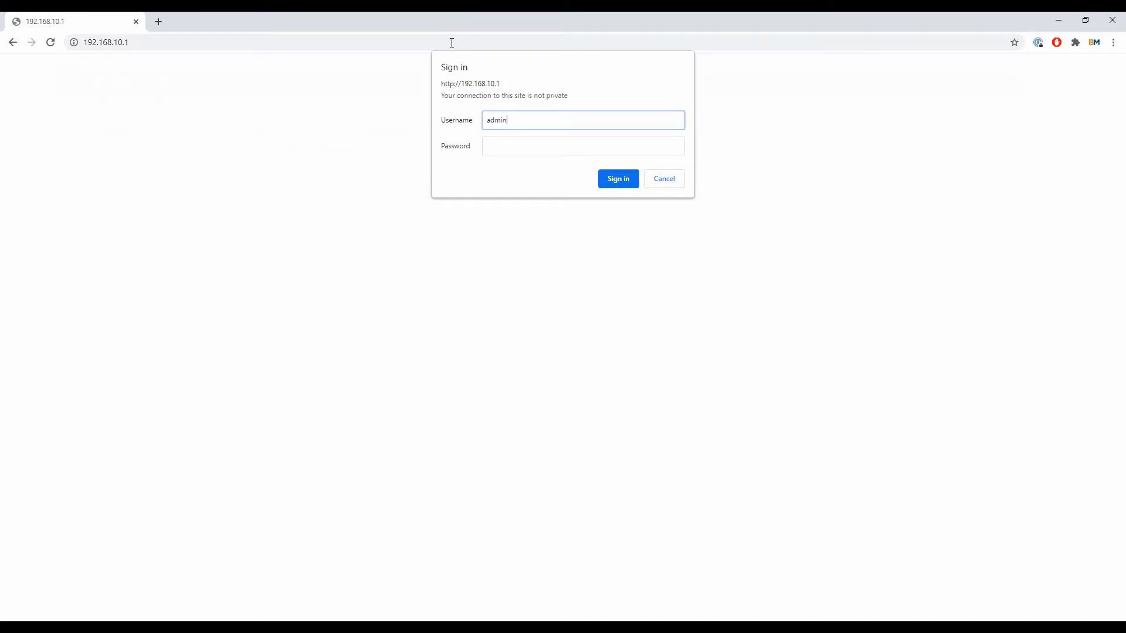
text(•••)
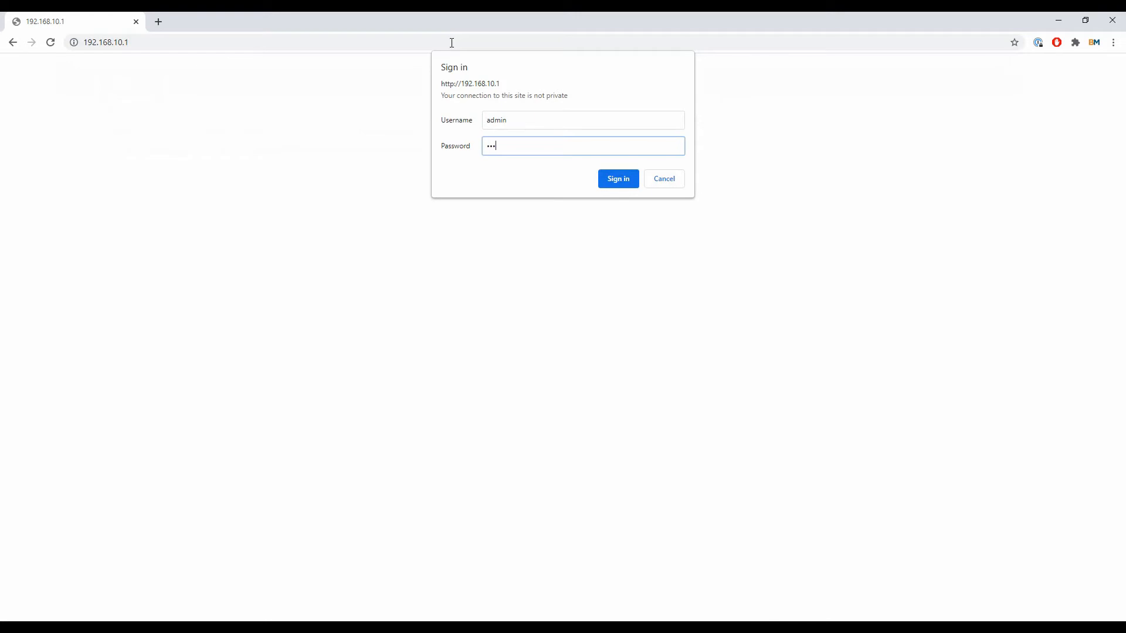
click(617, 179)
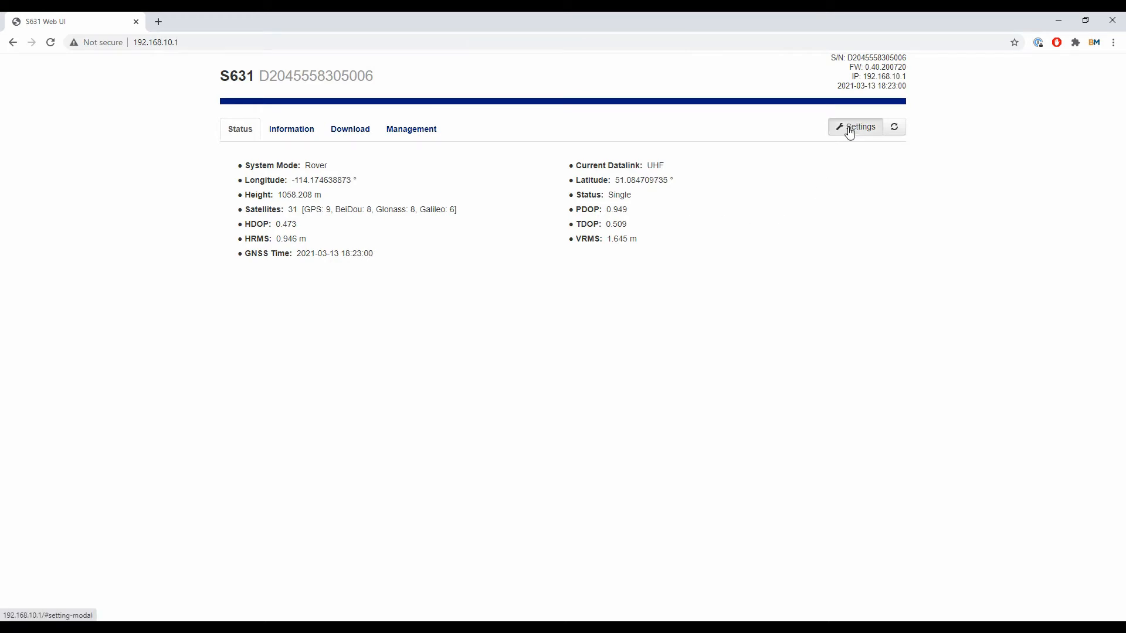
- In Settings, set System Mode to Static and save the working-mode settings
click(855, 126)
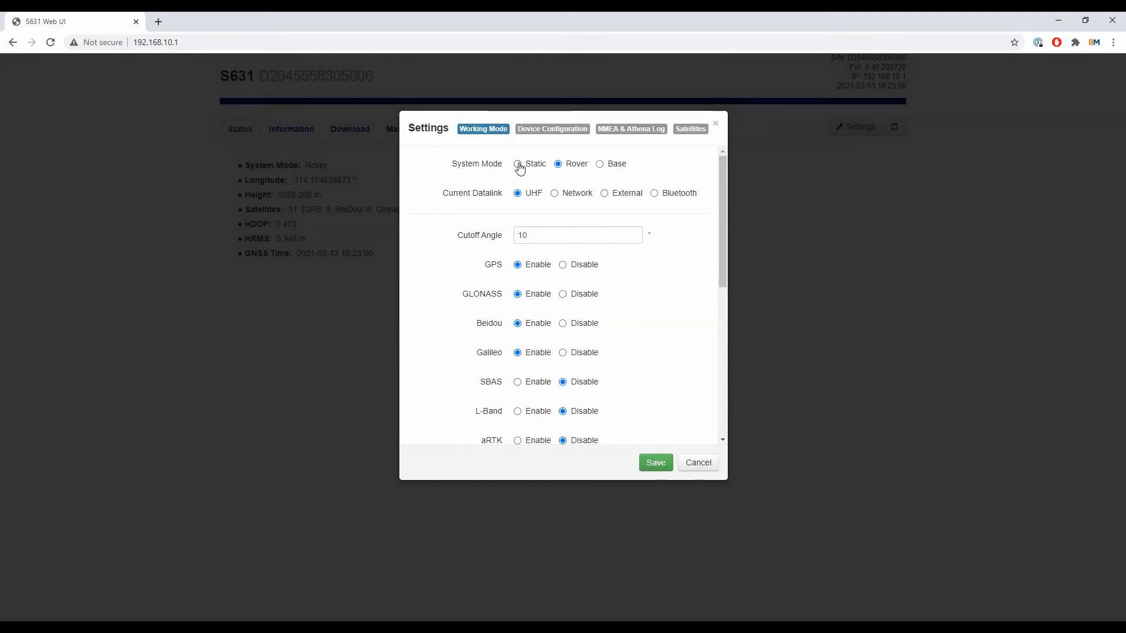
click(517, 163)
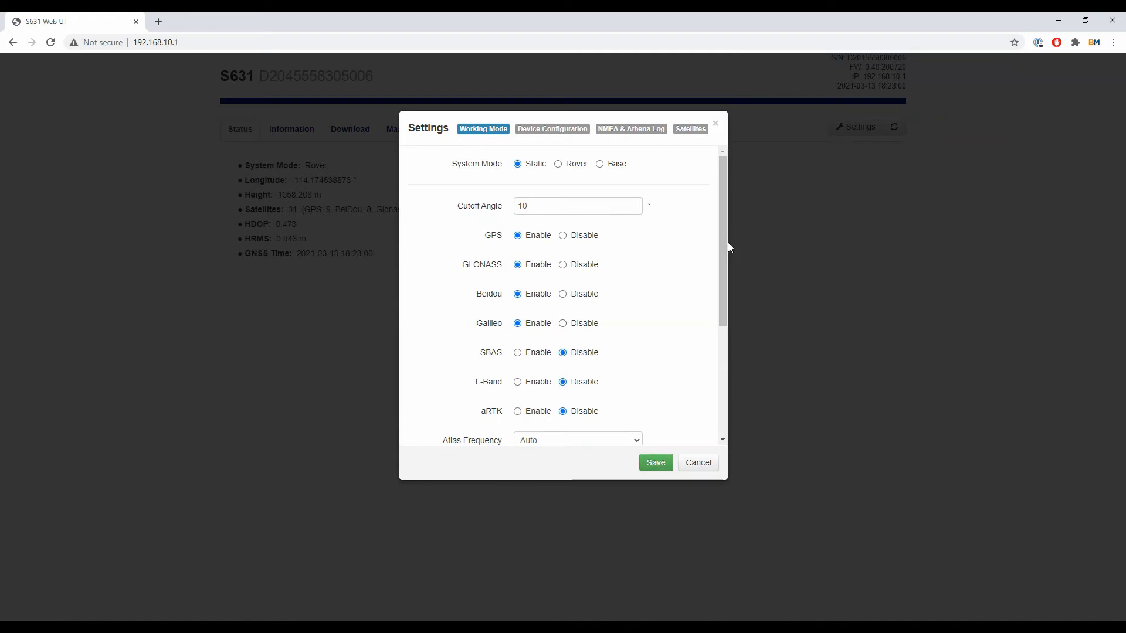
scroll(down, 3)
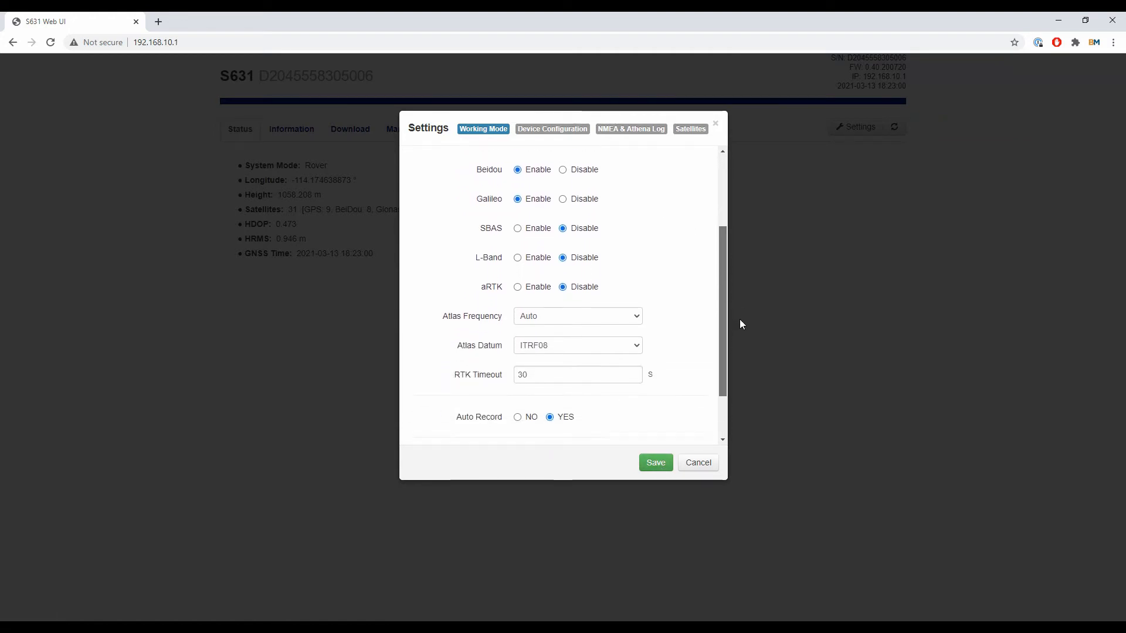
scroll(down, 3)
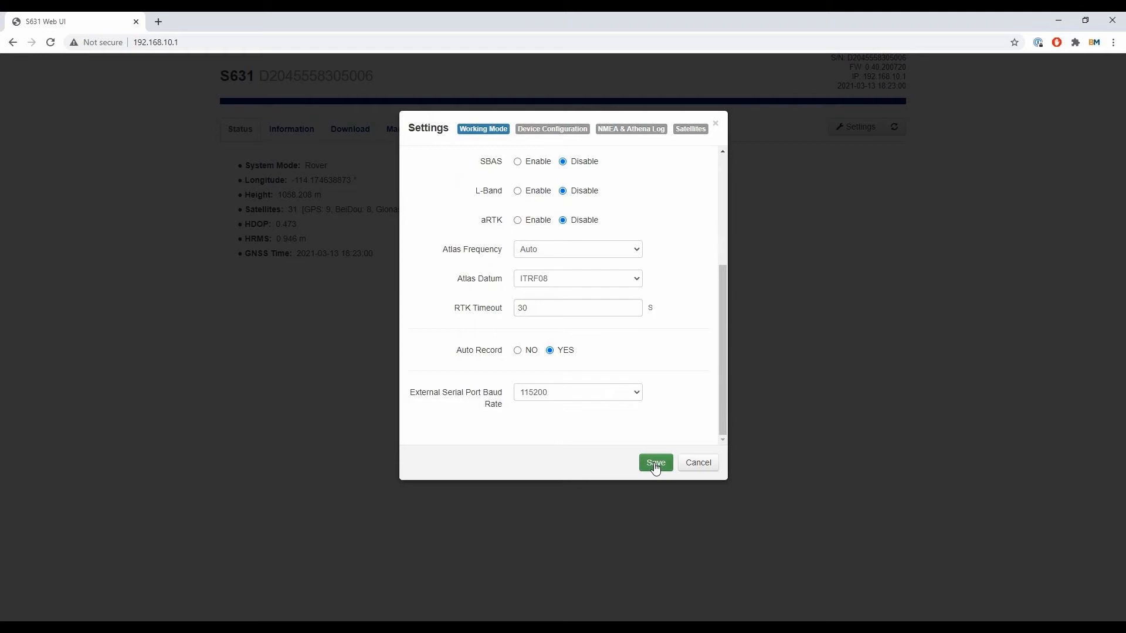
click(655, 463)
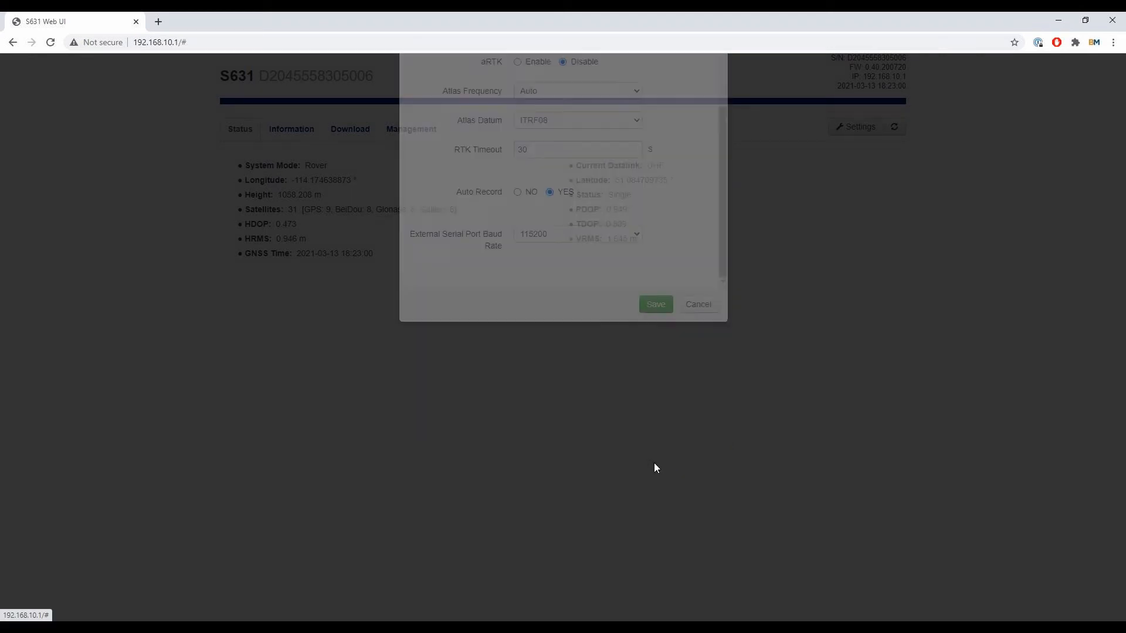
- Start recording a static file from the Status page so the status reads Recording
click(653, 303)
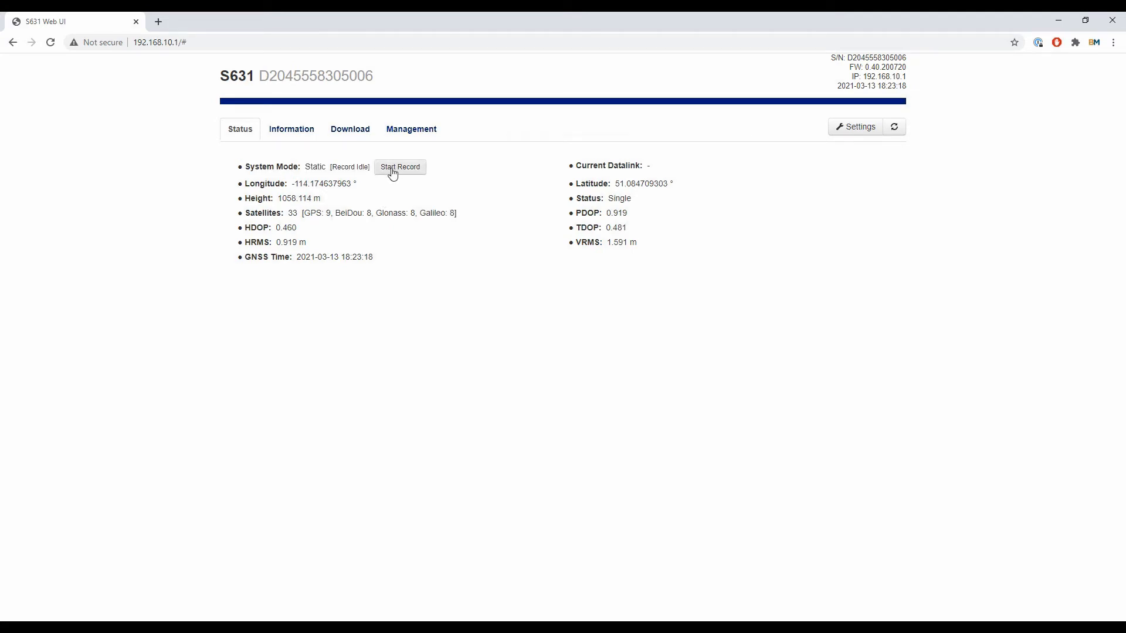
click(400, 167)
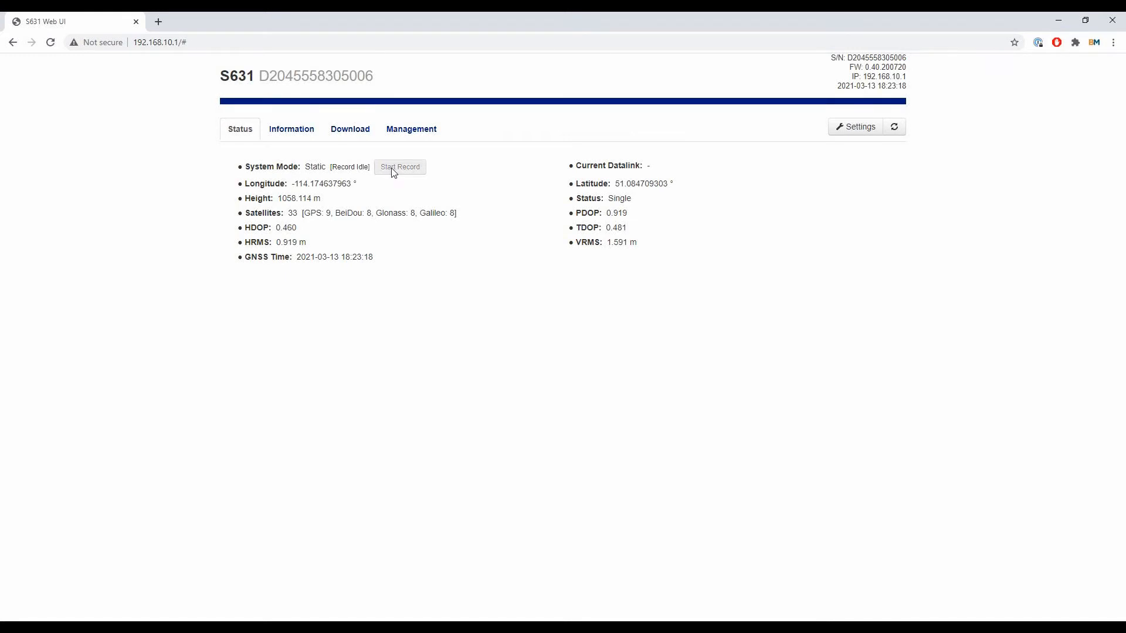
click(400, 167)
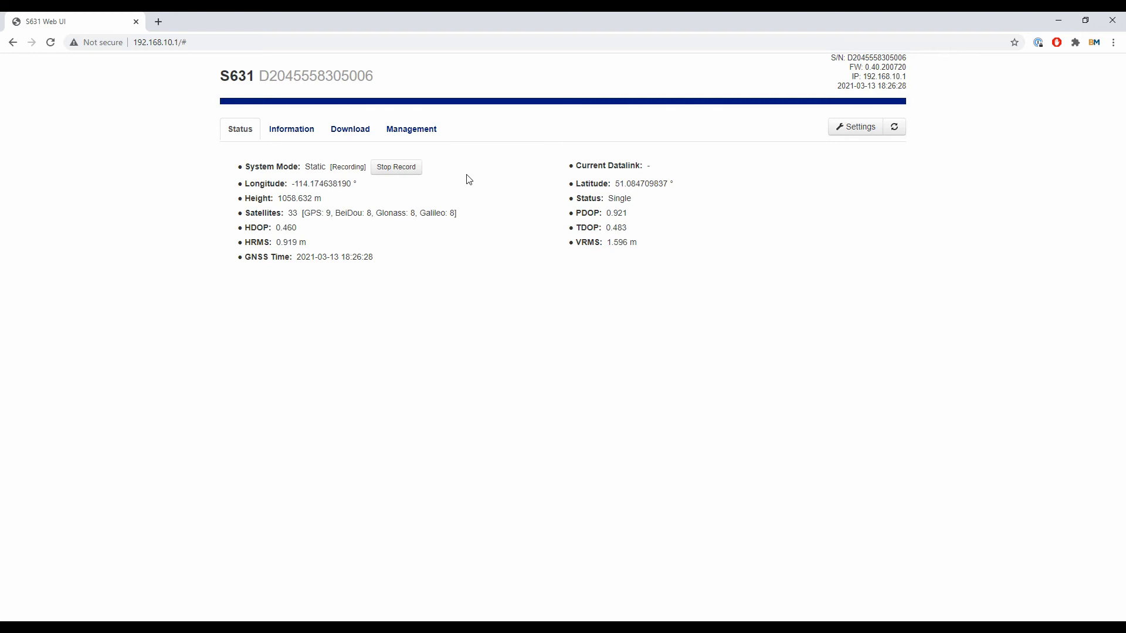
- Stop the static recording so the Static-mode status reads Stopped
click(396, 167)
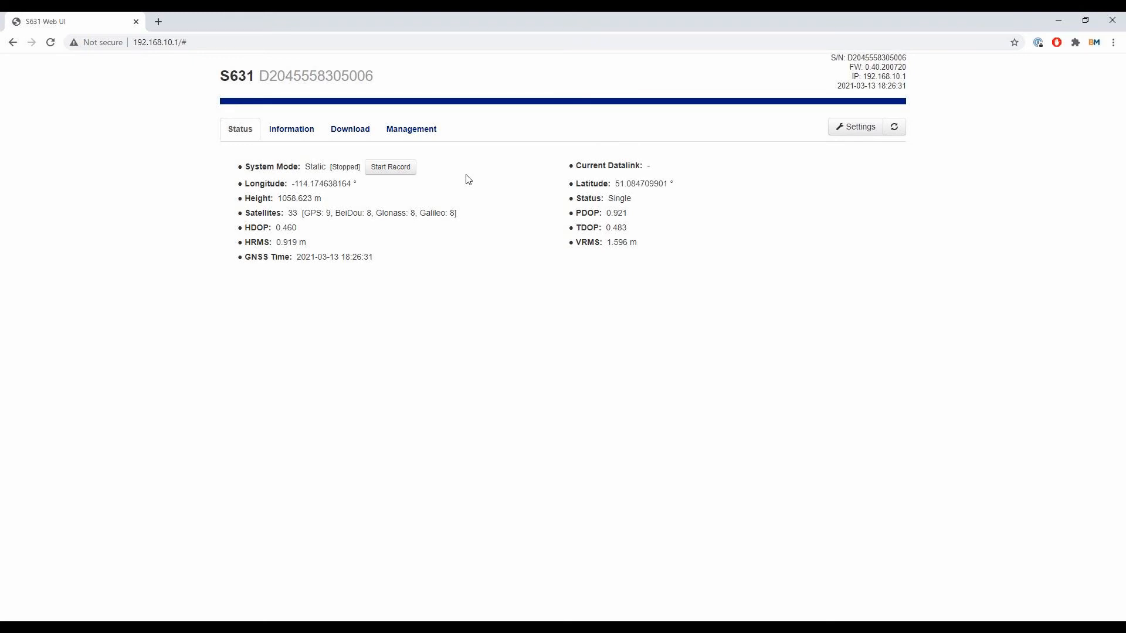
- Show the Download page listing the recorded file 12340721.bin (190.557K)
click(350, 128)
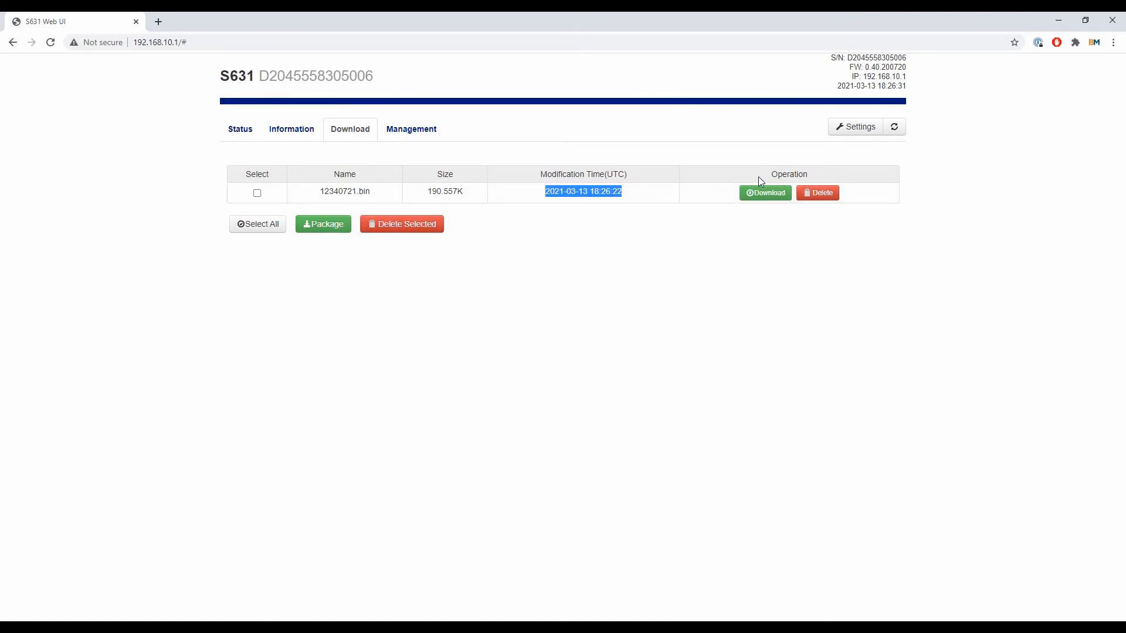
mouse_move(773, 313)
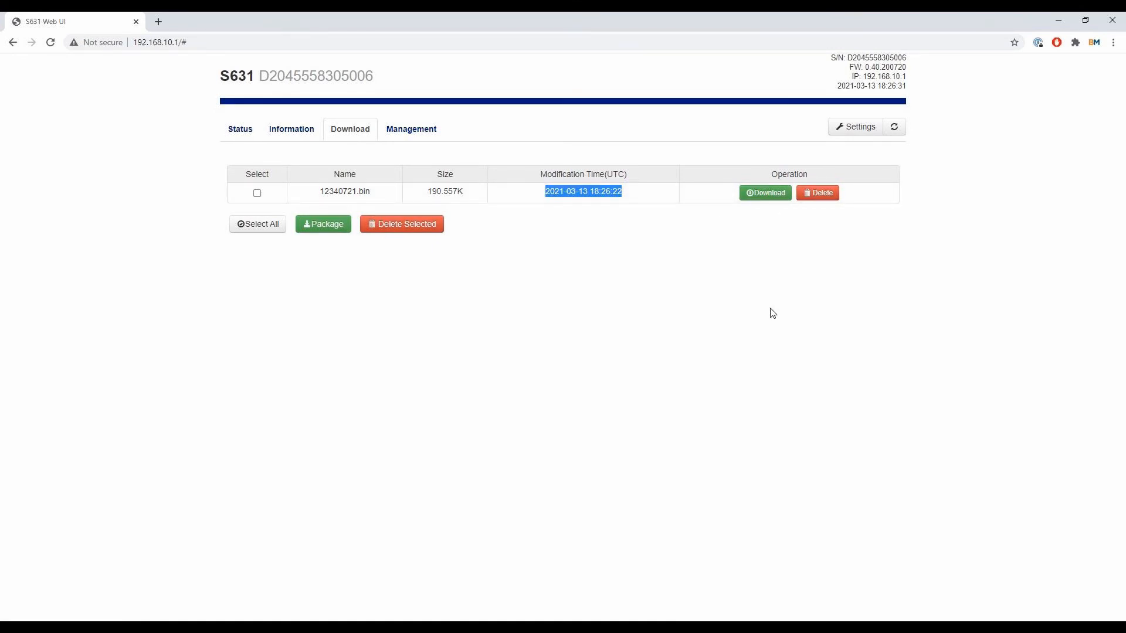